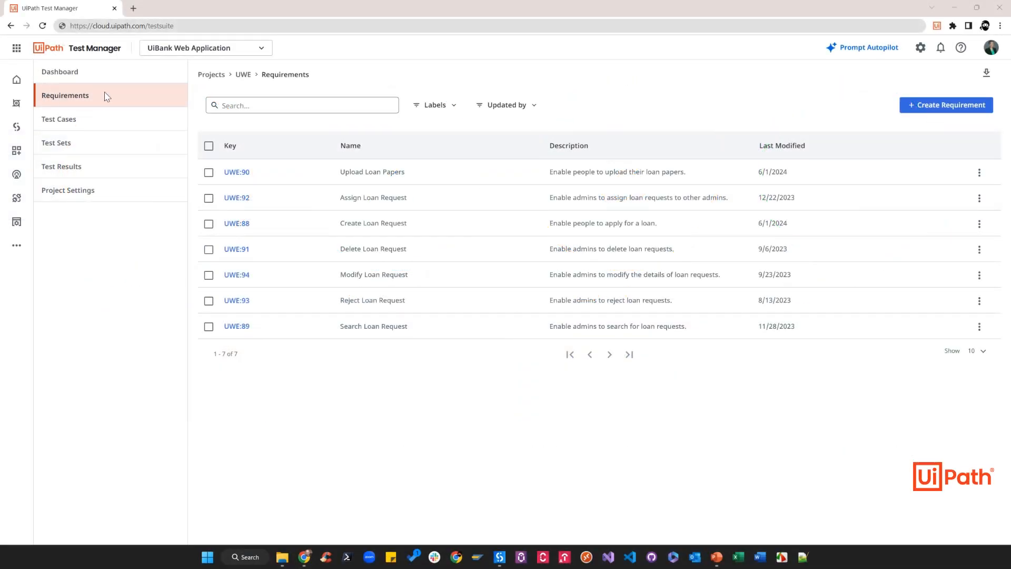
pyautogui.moveTo(253, 173)
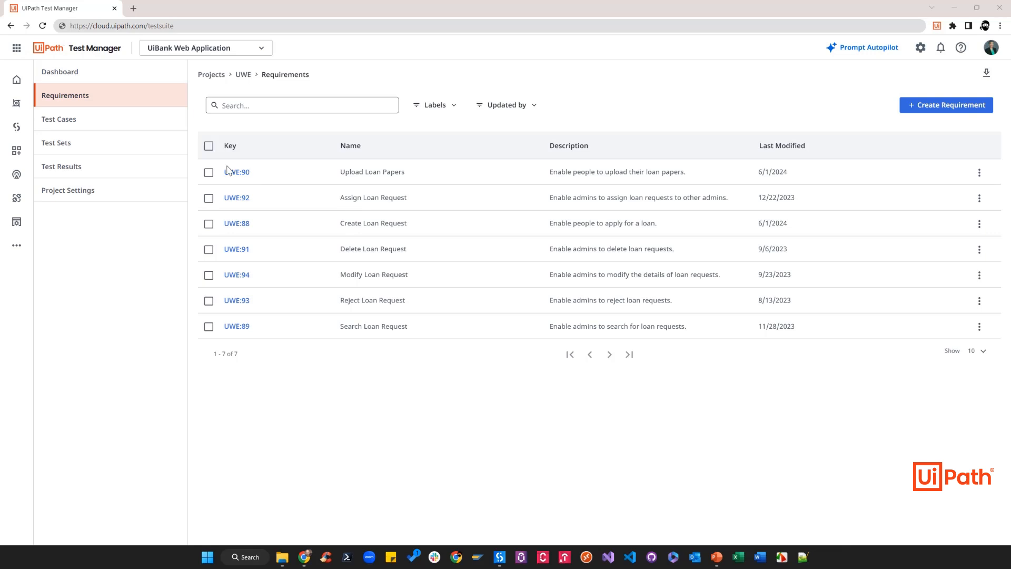
# - Open requirement UWE:90, Upload Loan Papers, from the Requirements list
pyautogui.click(236, 172)
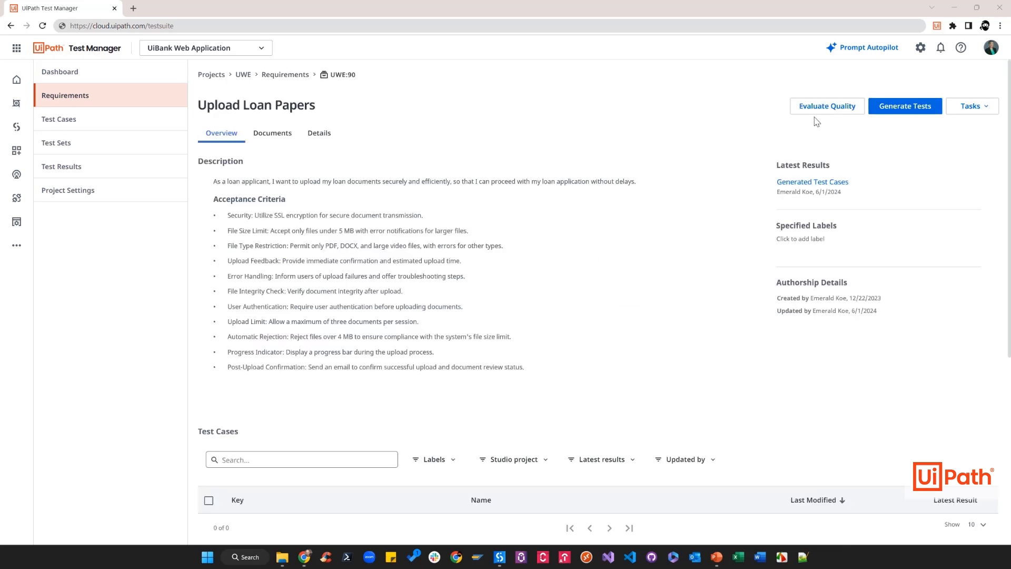
# - Evaluate Upload Loan Papers' quality using the security and accessibility guideline documents
pyautogui.click(826, 106)
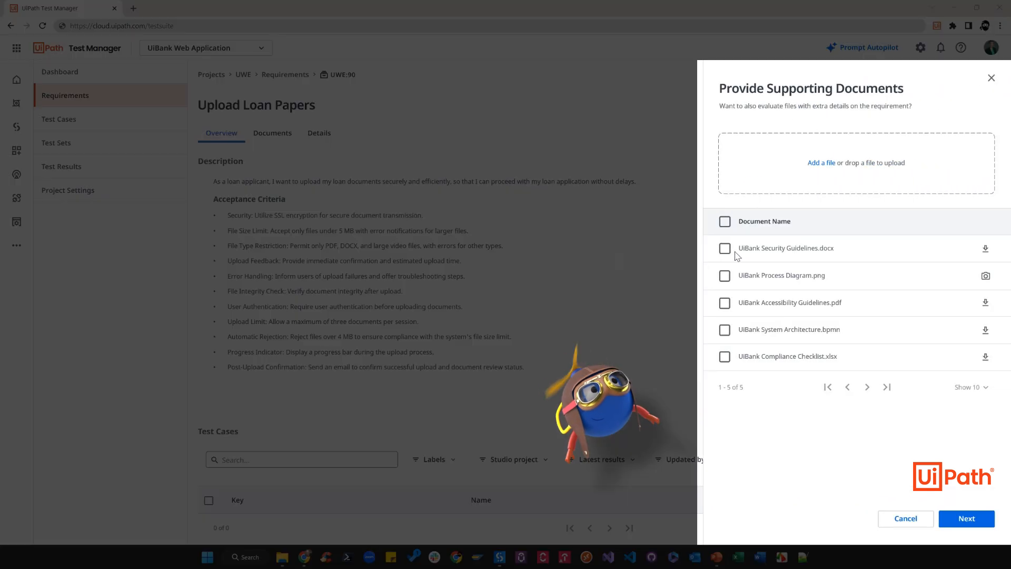
pyautogui.click(724, 302)
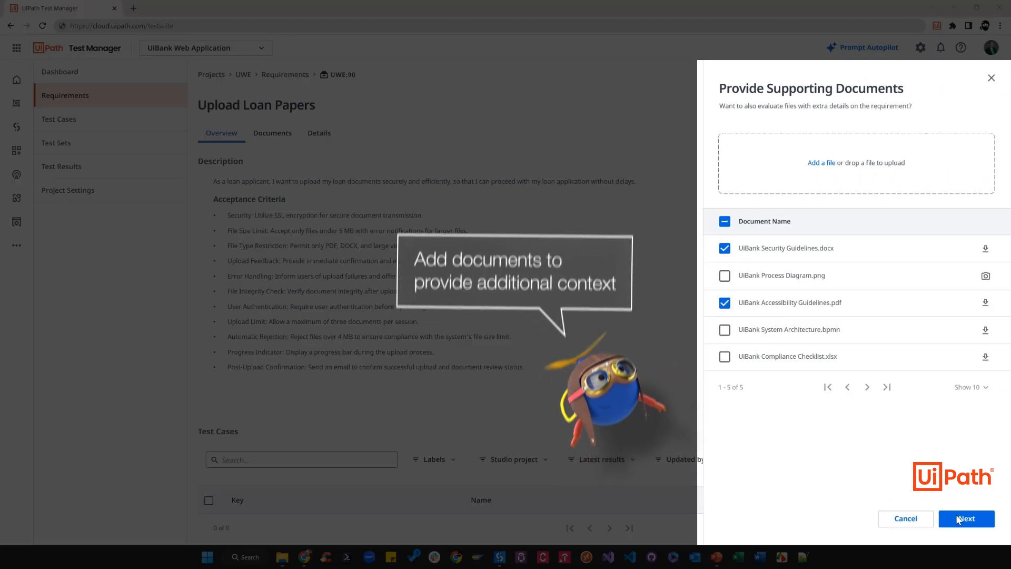
pyautogui.click(965, 517)
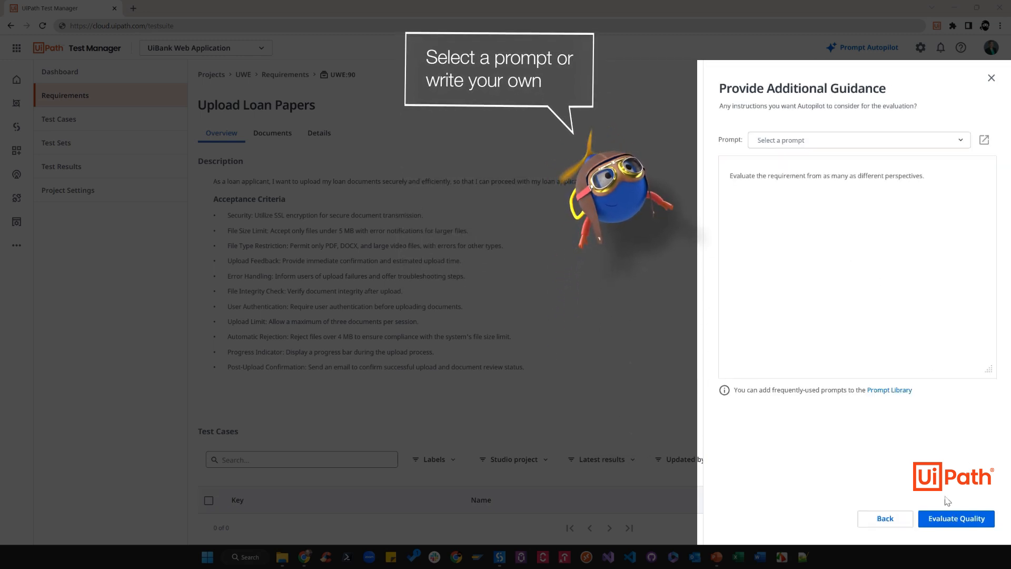
pyautogui.click(956, 517)
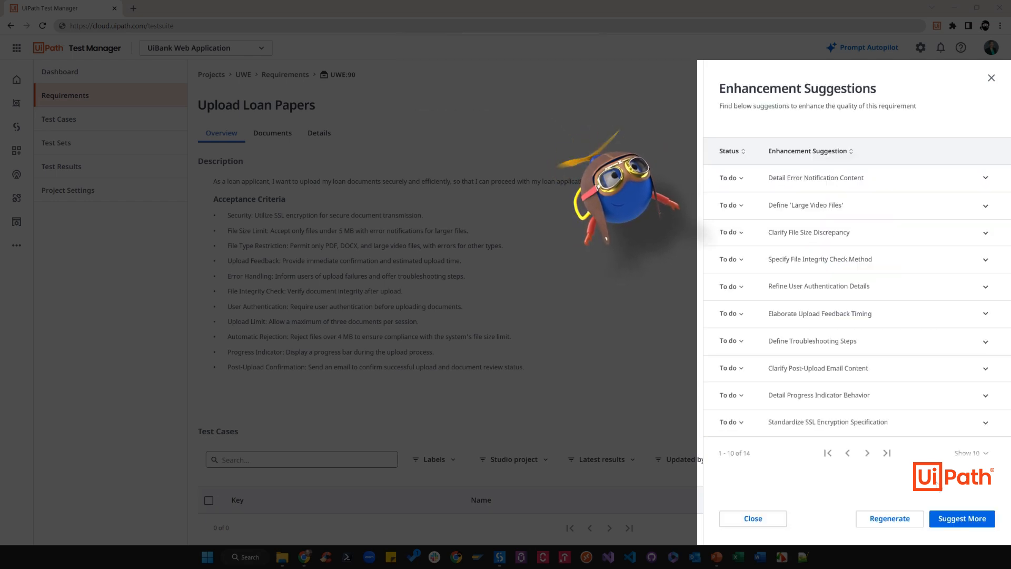
pyautogui.click(807, 232)
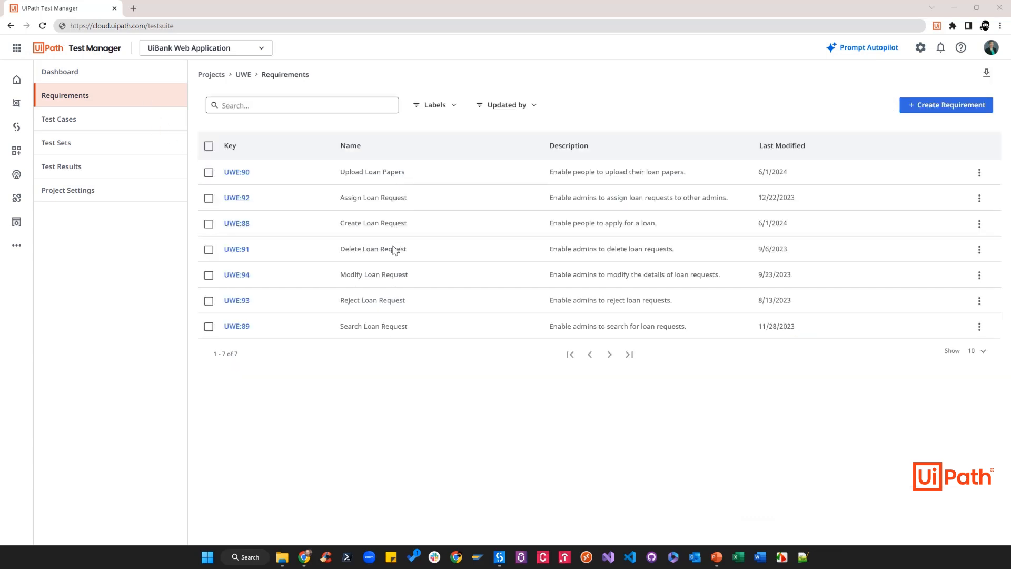
pyautogui.moveTo(395, 276)
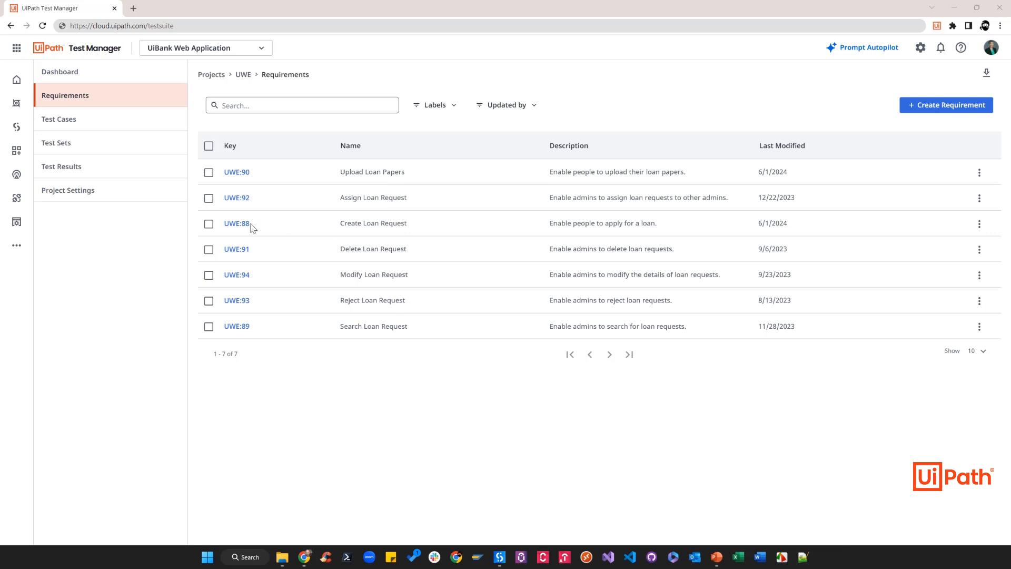
# - Open requirement UWE:88, Create Loan Request, from the Requirements list
pyautogui.click(236, 223)
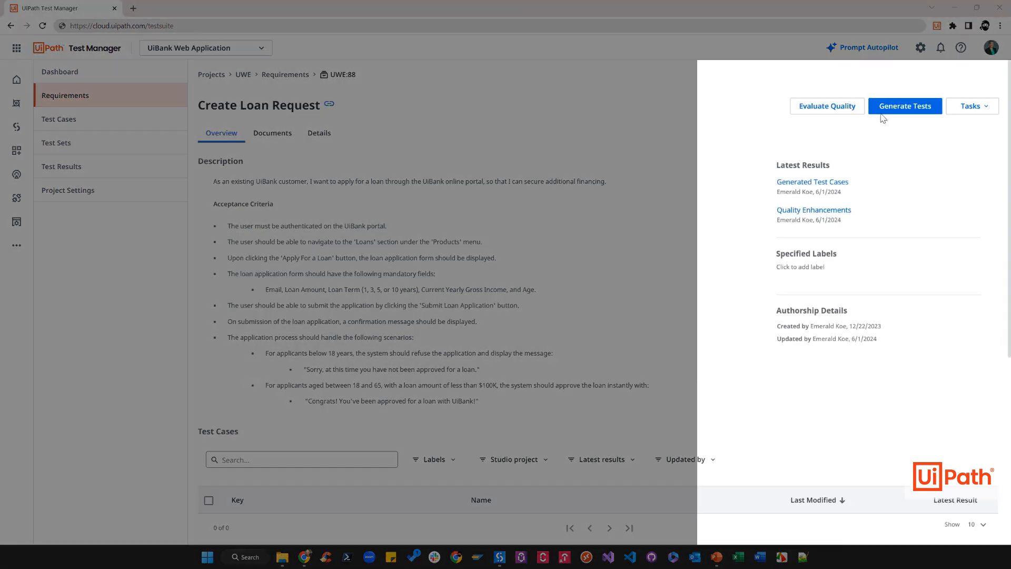
# - Generate tests from the wireframe and application map, prompting for a mix of valid and invalid scenarios
pyautogui.click(904, 106)
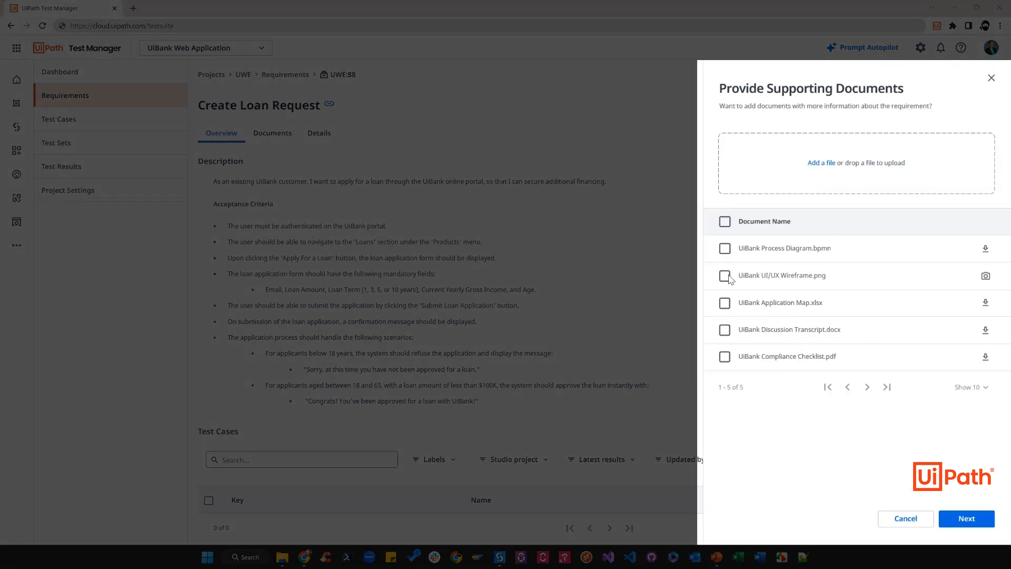
pyautogui.click(724, 275)
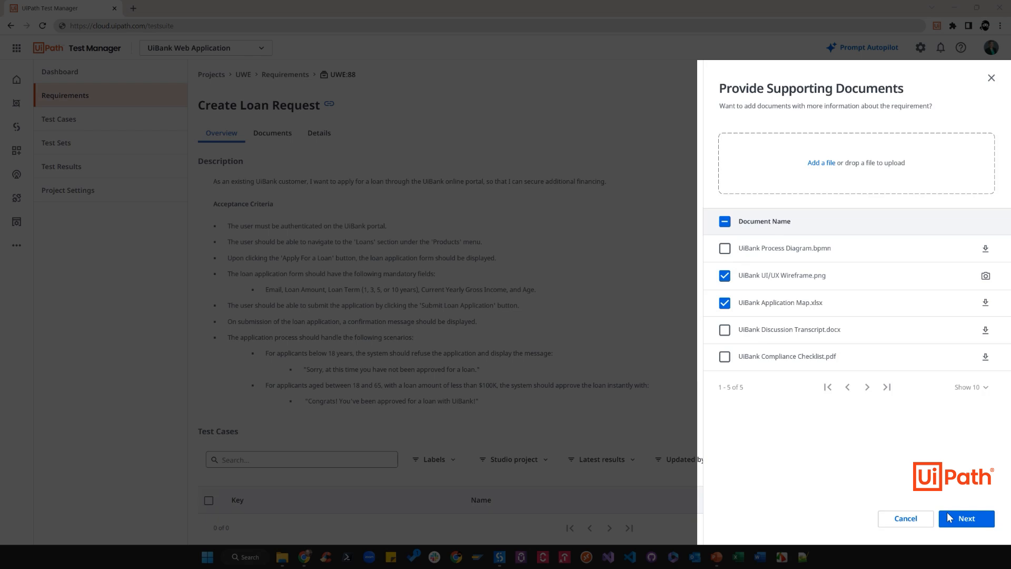
pyautogui.click(965, 518)
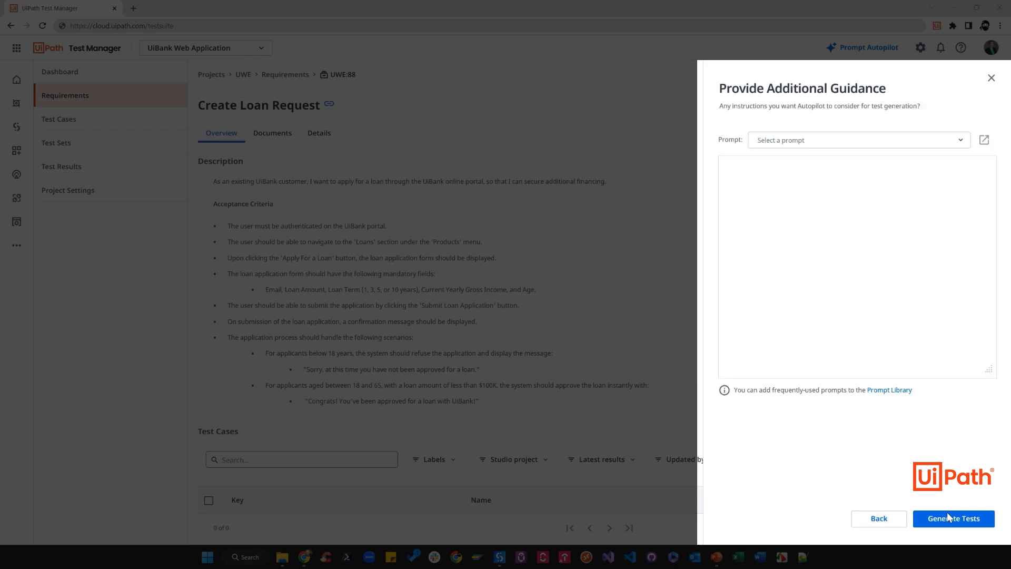
pyautogui.write('Generate a good mix of valid and invalid test scenarios.')
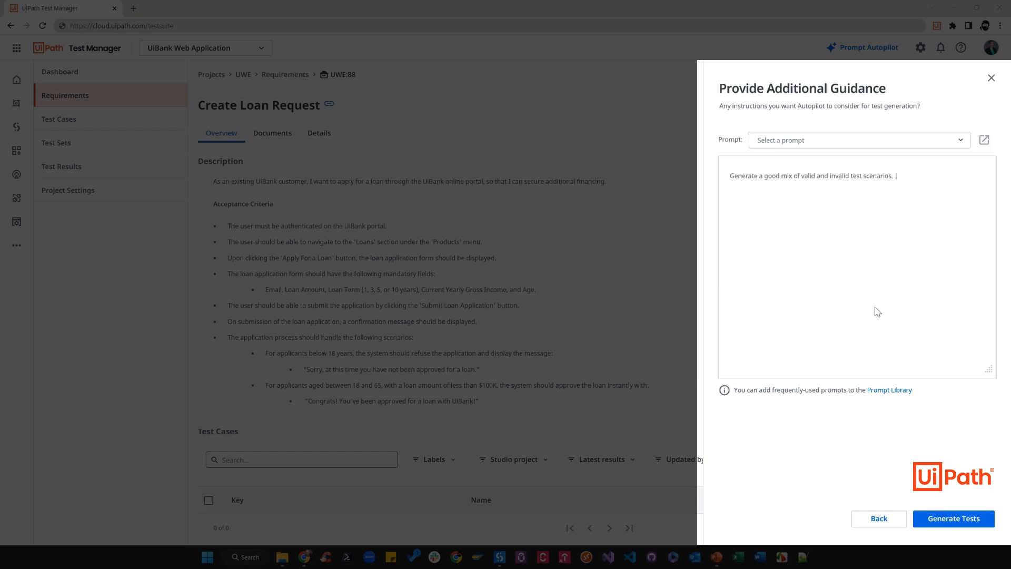
pyautogui.click(953, 517)
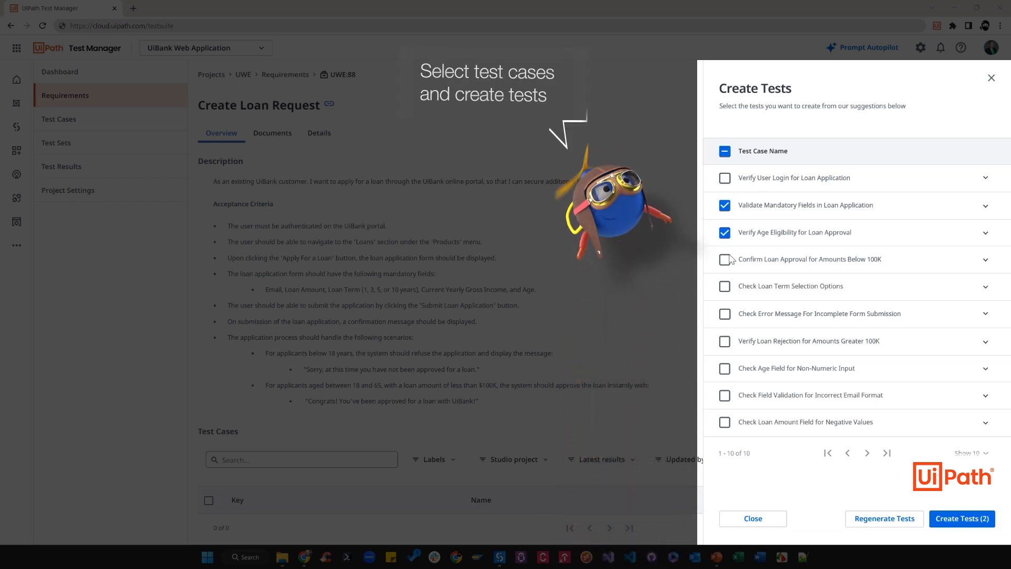
# - Create the checked suggested tests, including the below-100K loan approval test
pyautogui.click(961, 518)
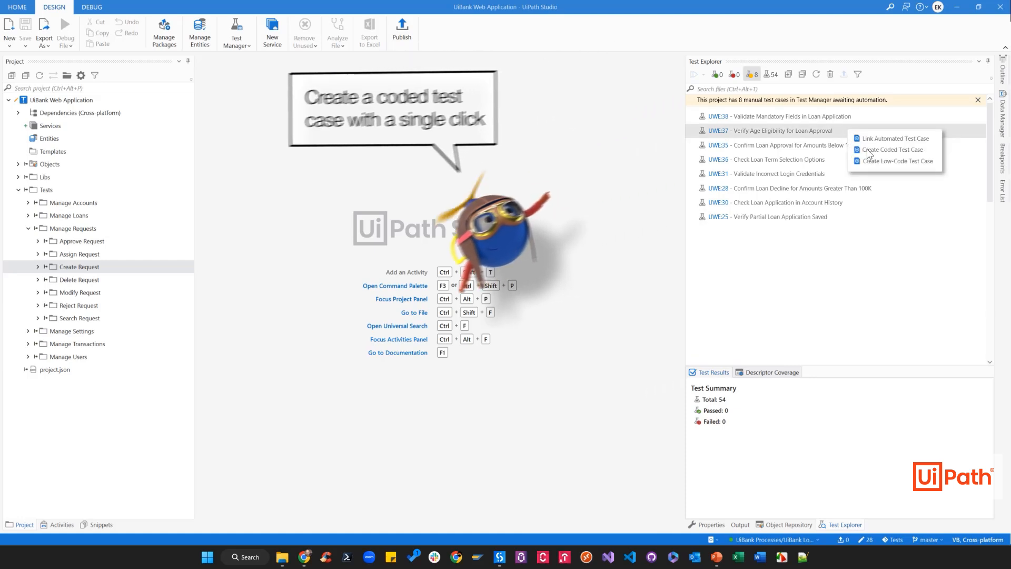
# - Make UWE:37 a coded test case and generate its code from the manual steps
pyautogui.click(895, 149)
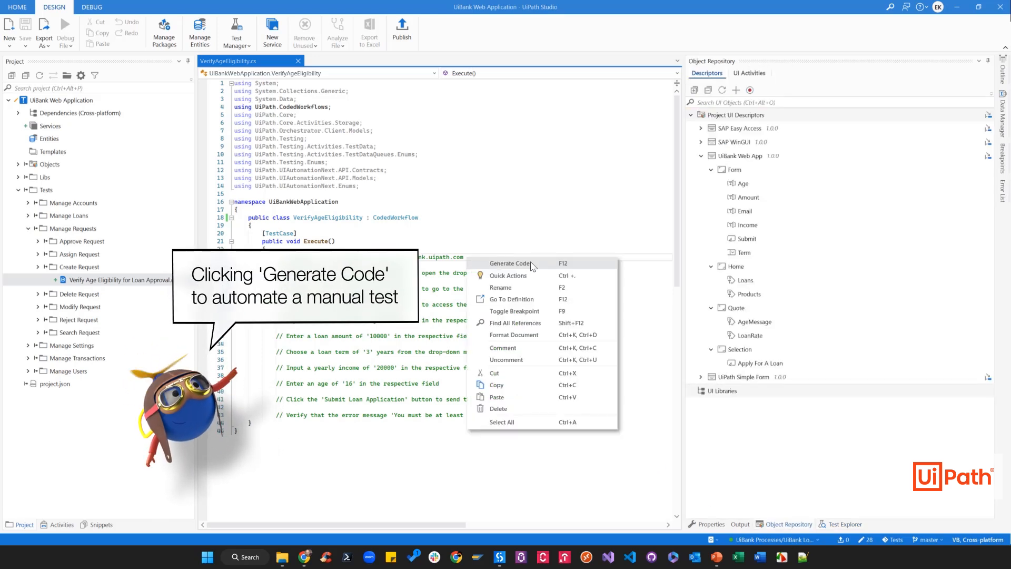
pyautogui.click(509, 263)
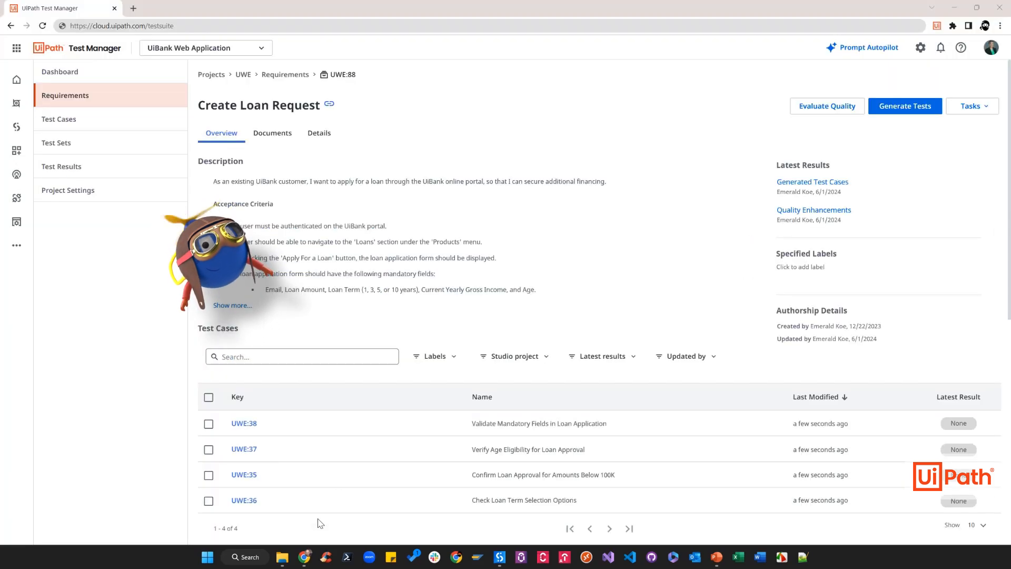
# - Show the UWE project's Test Results list of UiBank Web Smoke Test runs
pyautogui.click(61, 166)
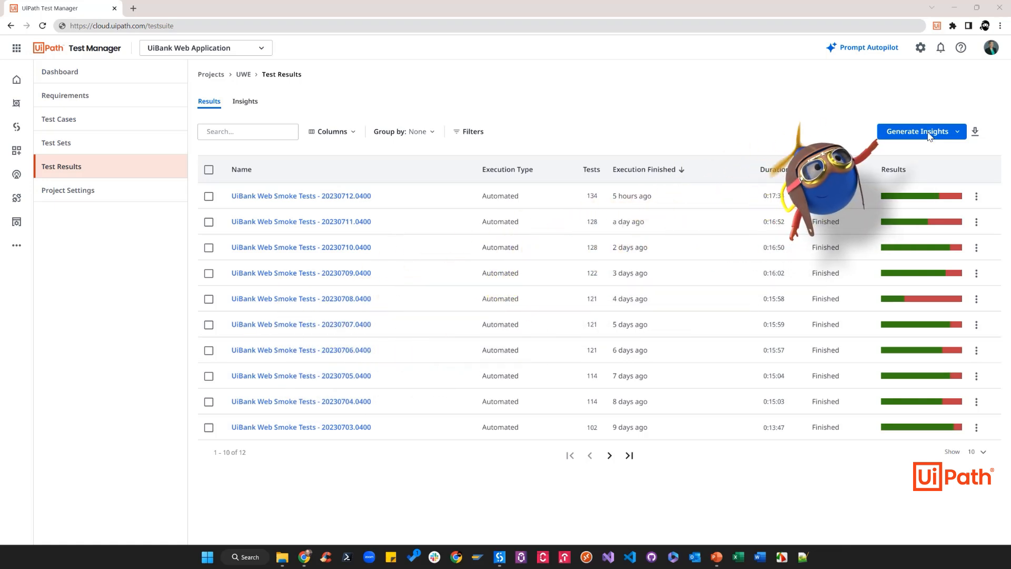
# - Generate the 30-day insights report and list the 54 tests behind assertion errors
pyautogui.click(917, 131)
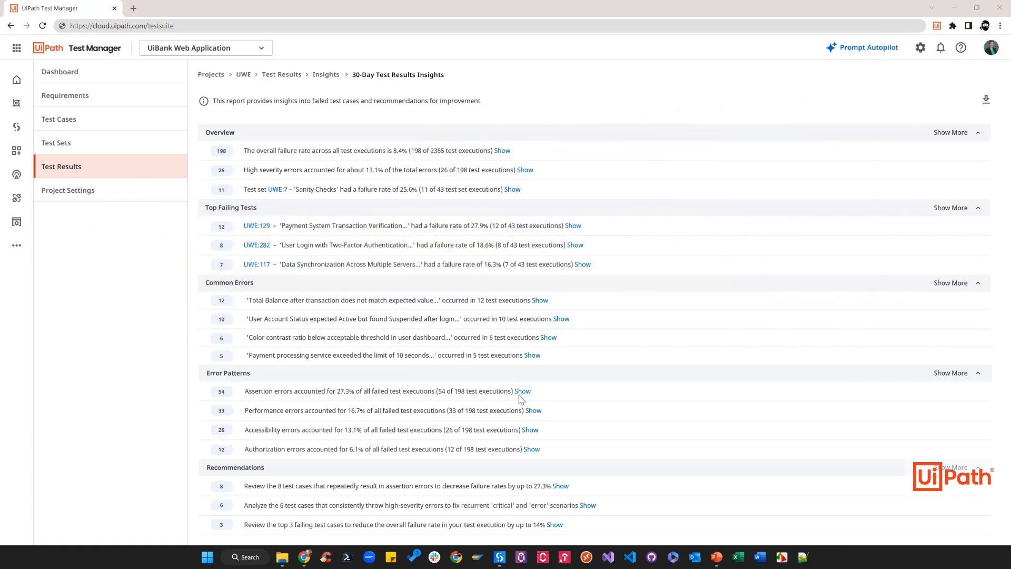
pyautogui.click(522, 390)
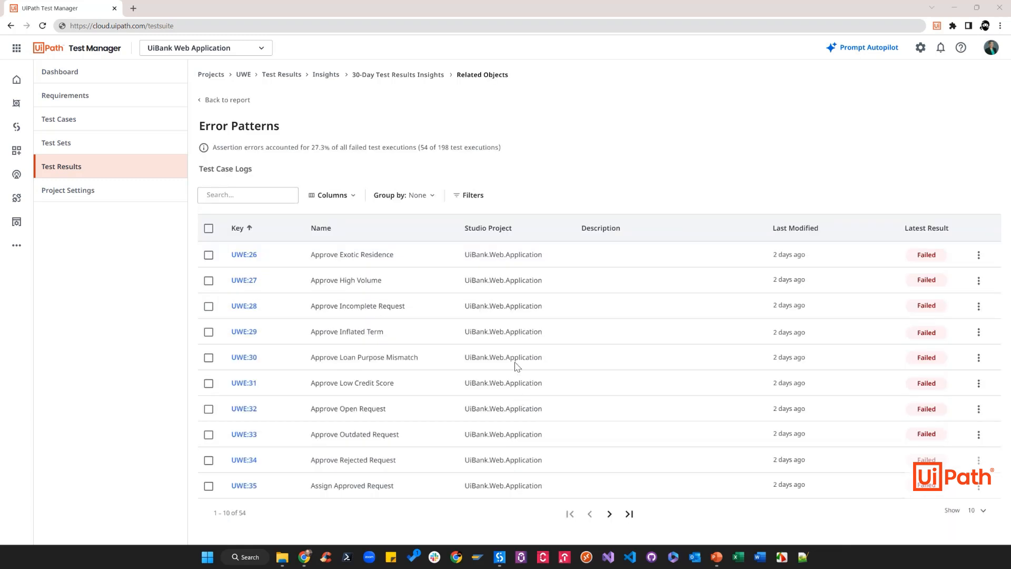
pyautogui.moveTo(402, 371)
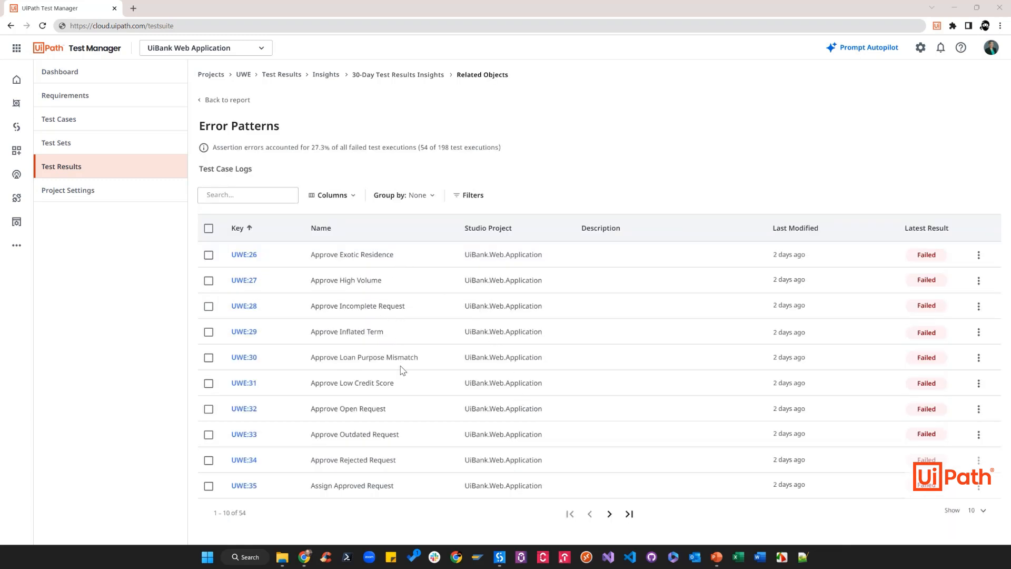
pyautogui.moveTo(252, 150)
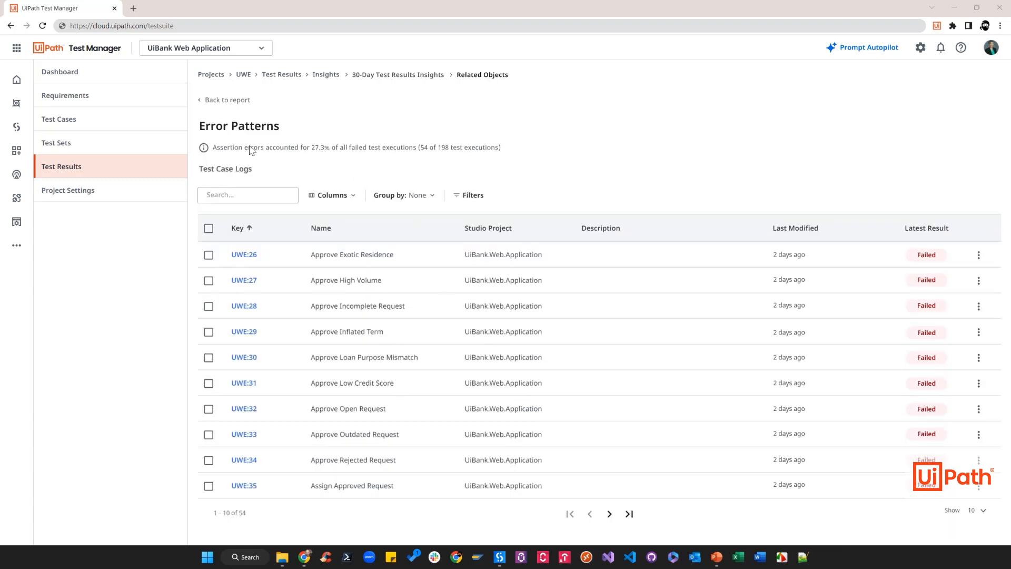
# - Return to the insights report and expand Top Failing Tests to all eight tests
pyautogui.click(226, 100)
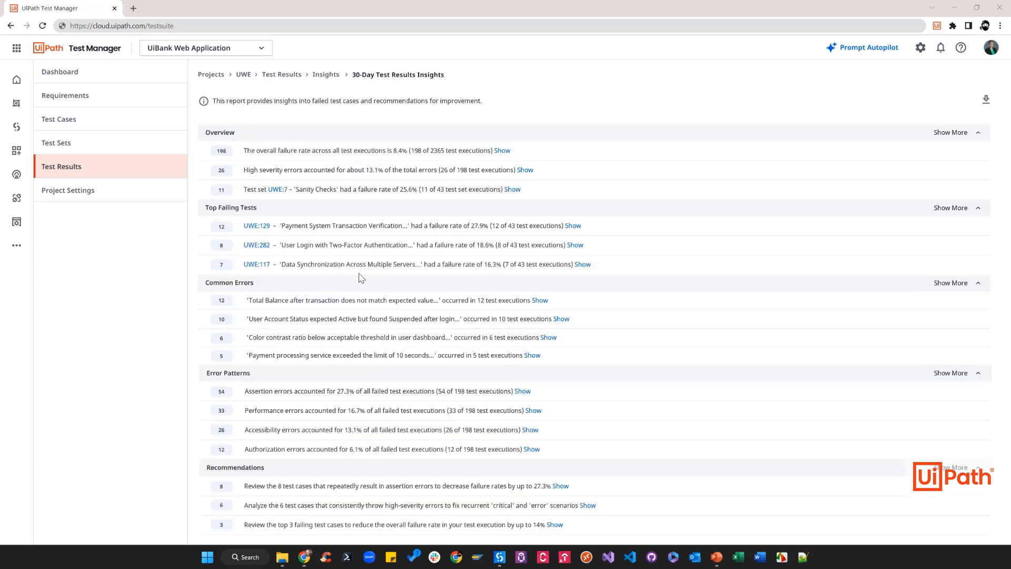
pyautogui.moveTo(956, 221)
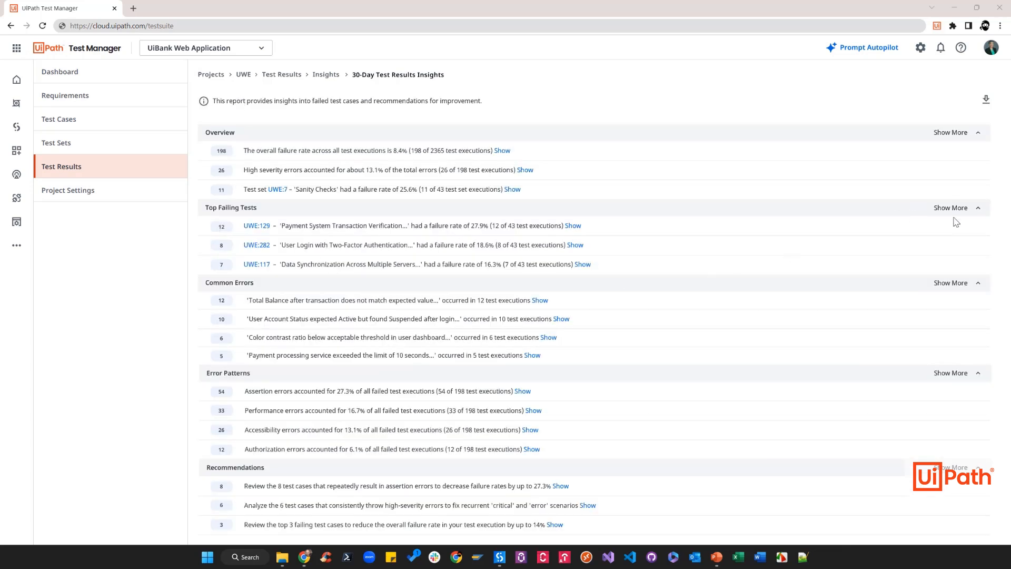
pyautogui.click(950, 207)
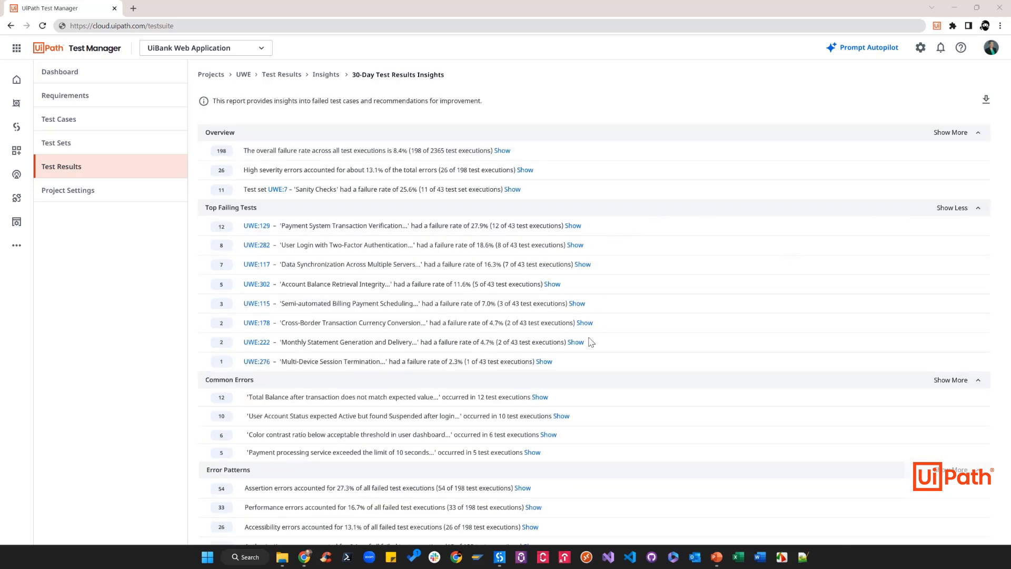